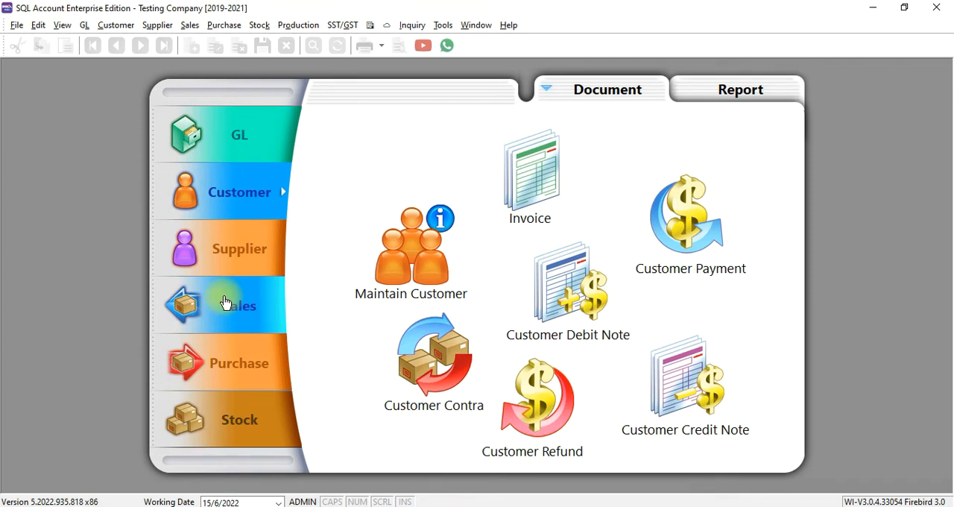
# Step: Enter a new invoice with Furniture A, B, C at 2,000, 3,000, 4,000 and save it
pyautogui.click(238, 305)
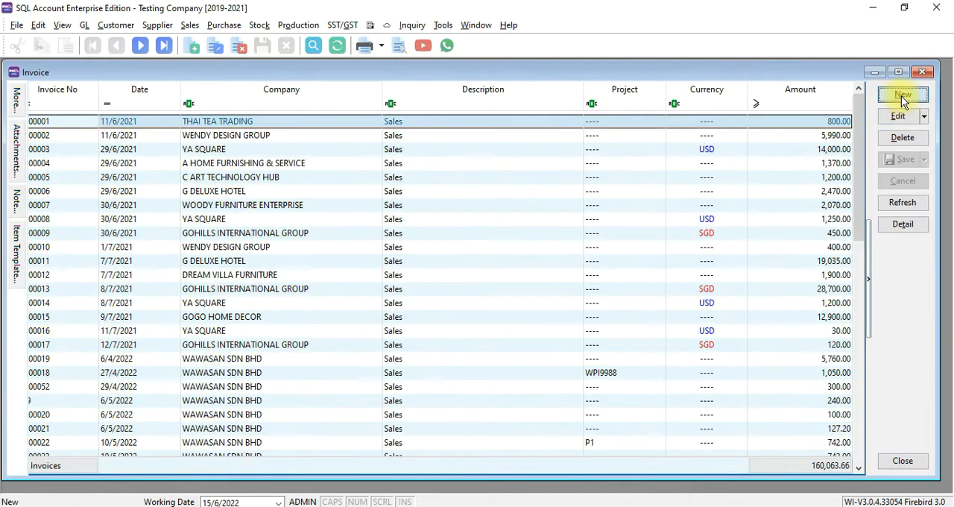
pyautogui.click(903, 98)
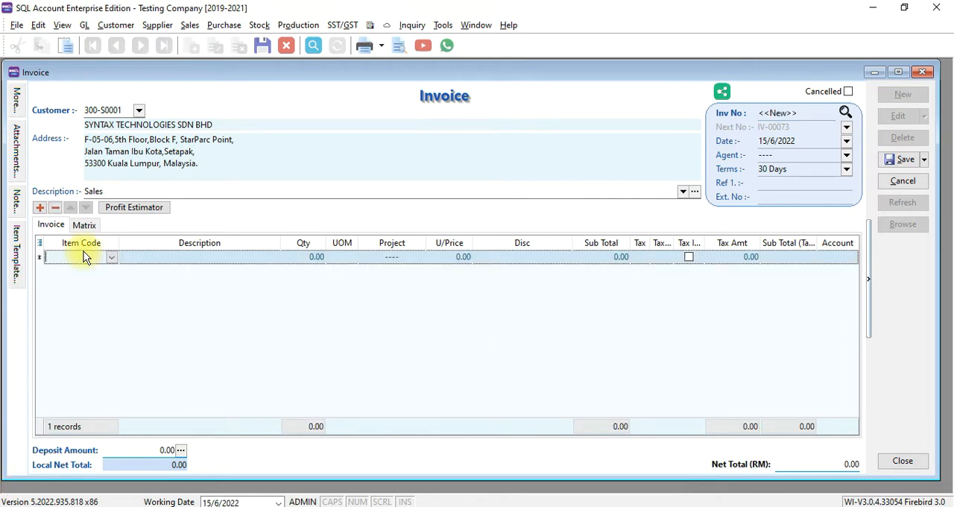
pyautogui.write('fur')
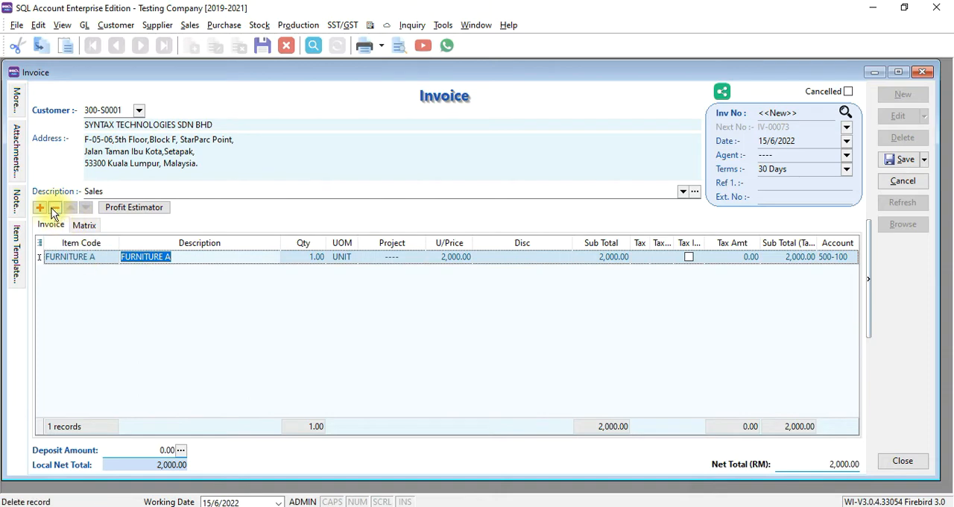
pyautogui.click(39, 207)
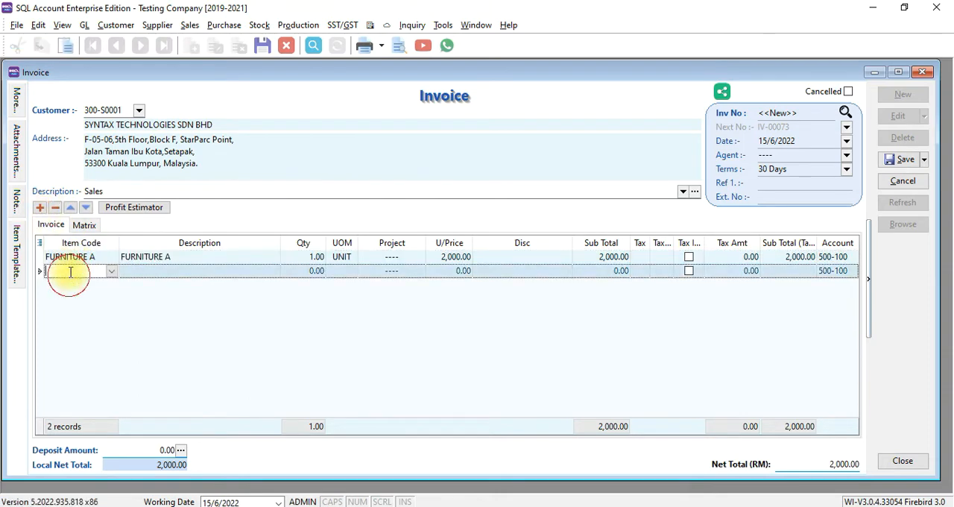
pyautogui.write('fur')
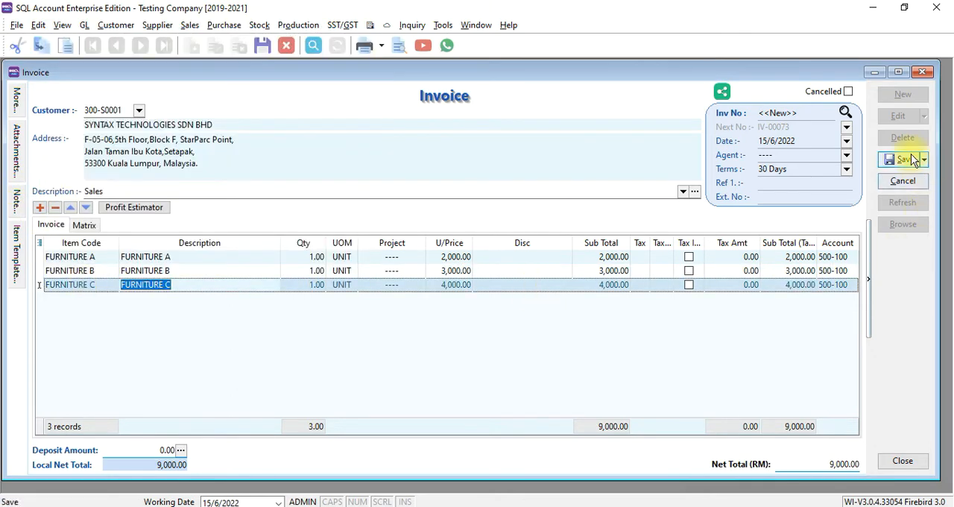
pyautogui.click(897, 158)
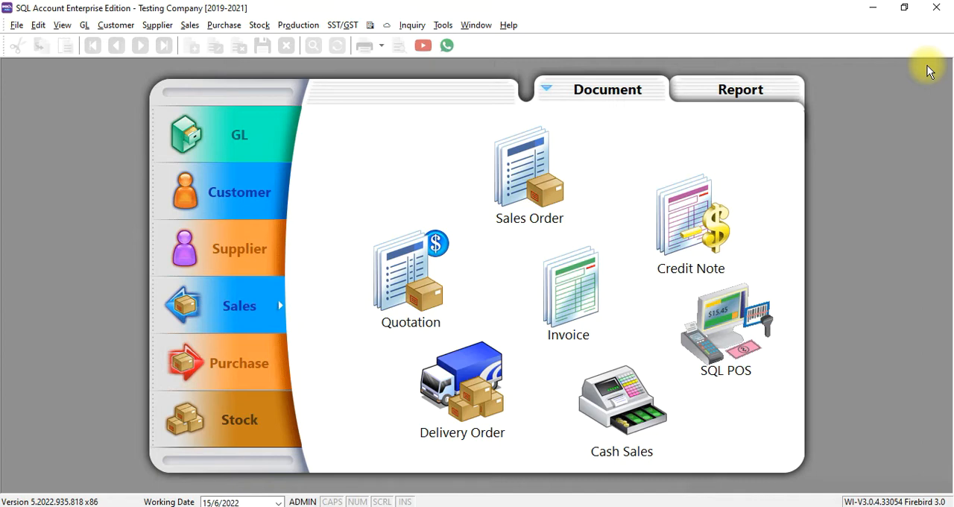
# Step: Start a customer payment of 1,000 with cheque ST001 described as 1ST DEPOSIT
pyautogui.click(238, 190)
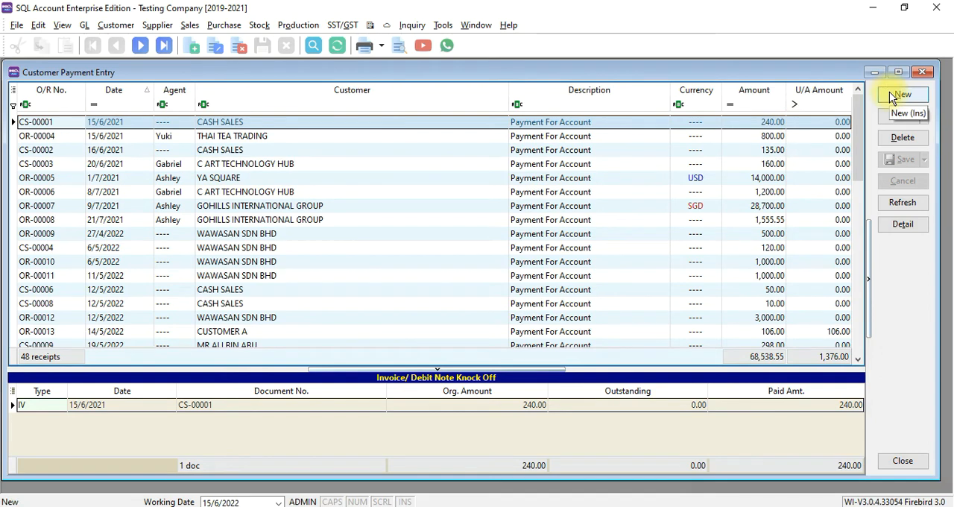
pyautogui.click(901, 94)
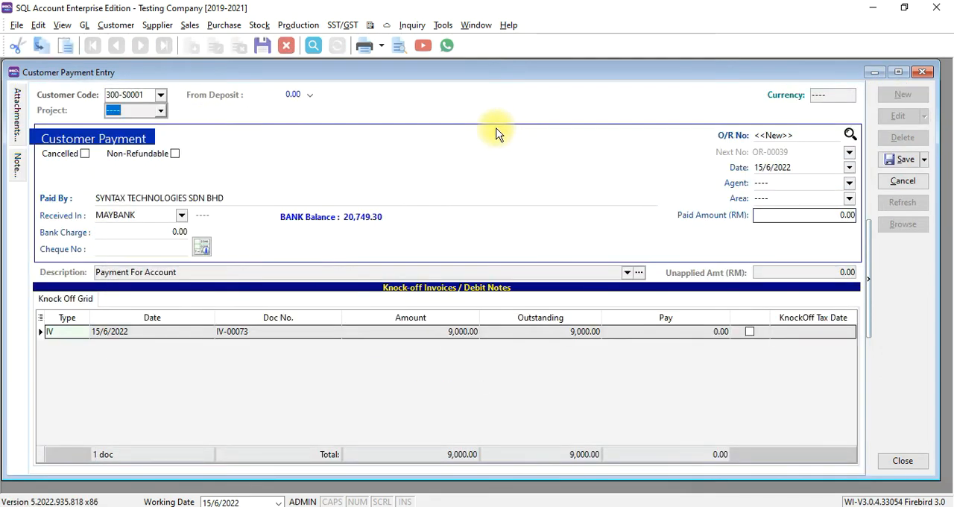
pyautogui.click(803, 214)
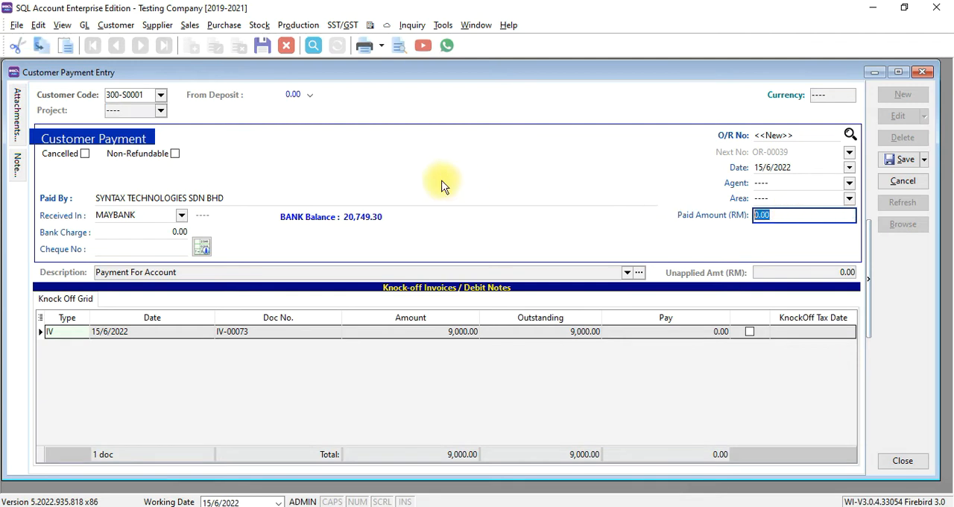
pyautogui.write('1000')
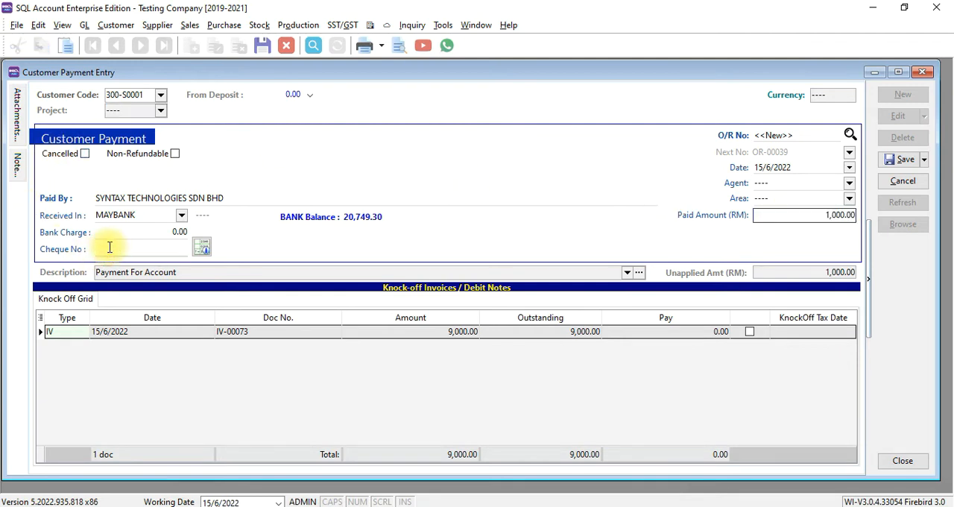
pyautogui.write('ST00')
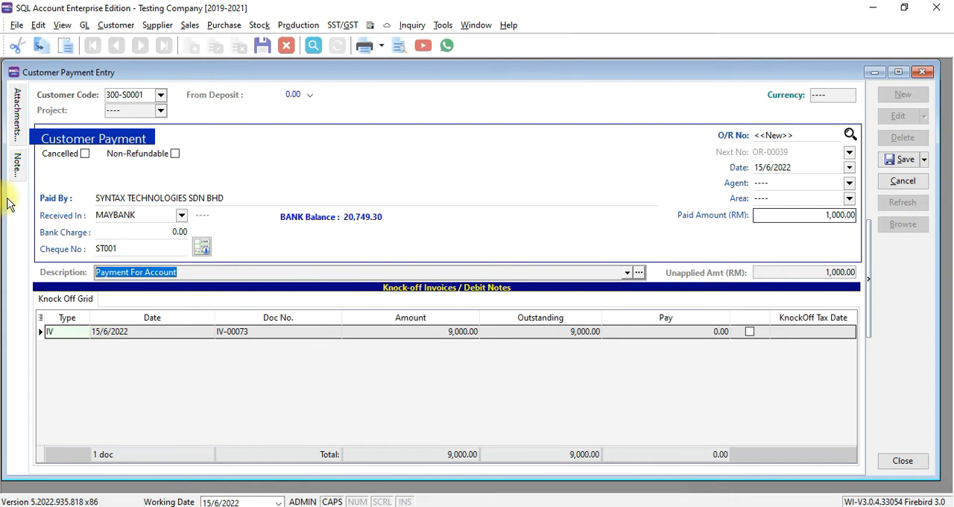
pyautogui.write('1ST DEPOSIT')
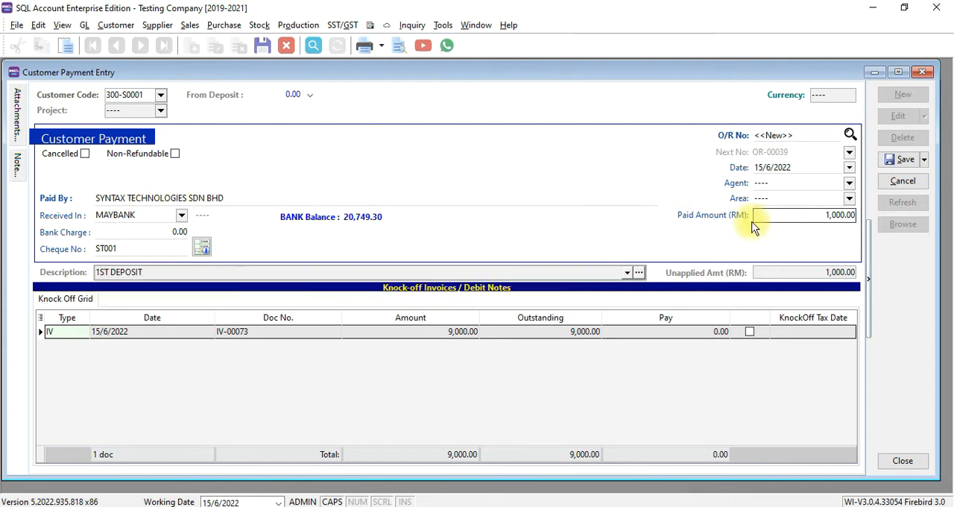
# Step: Knock the 1,000 off invoice IV-00073 and save the payment, leaving 8,000 outstanding
pyautogui.click(748, 331)
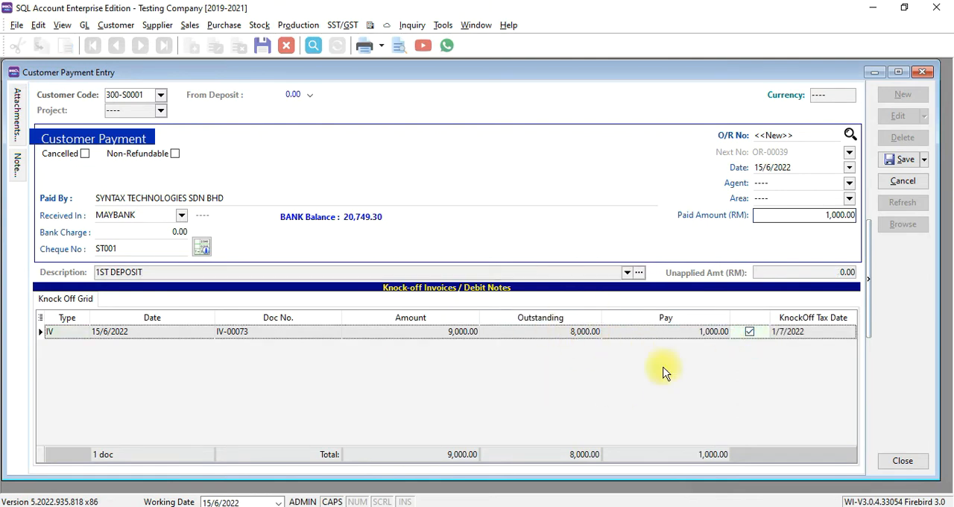
pyautogui.click(903, 158)
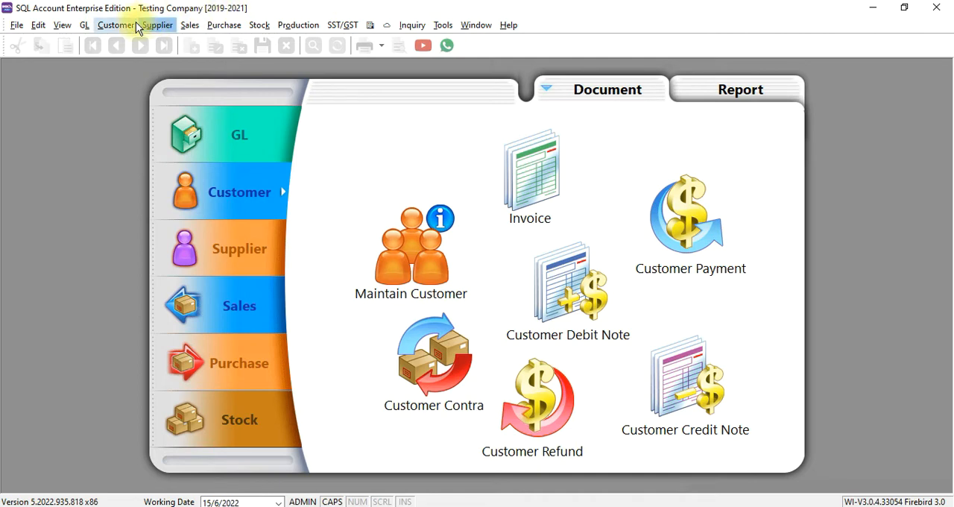
# Step: Record a 4,000 customer deposit from Syntax Technologies, cheque ST002, described as 2ND DESPOSIT
pyautogui.click(116, 24)
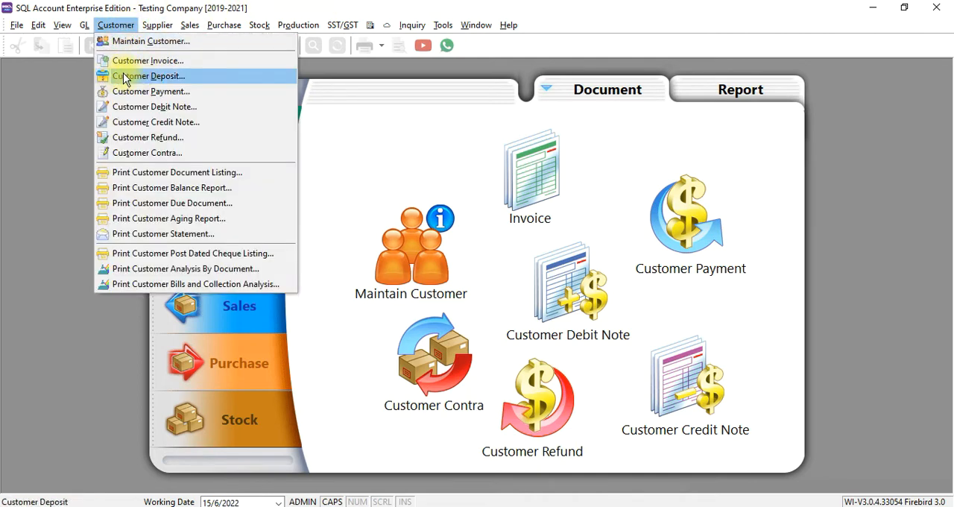
pyautogui.click(149, 76)
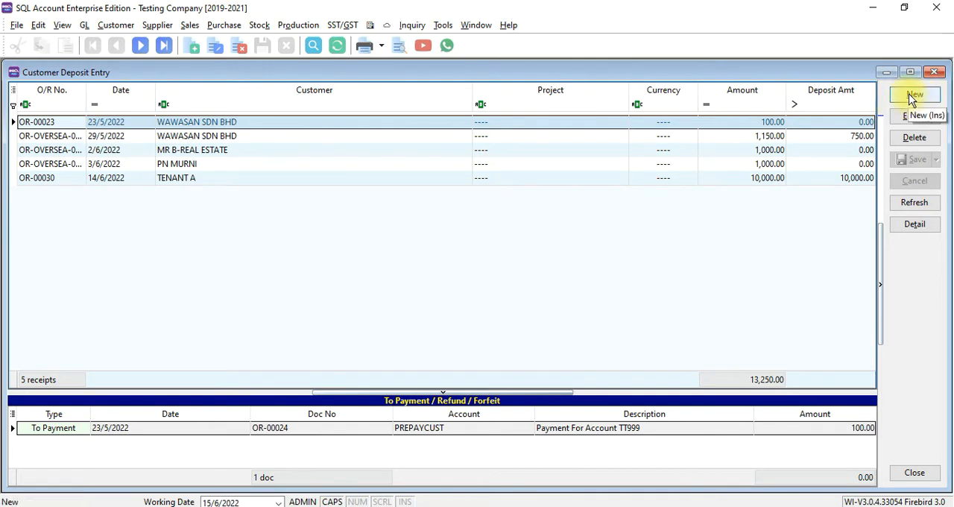
pyautogui.click(916, 96)
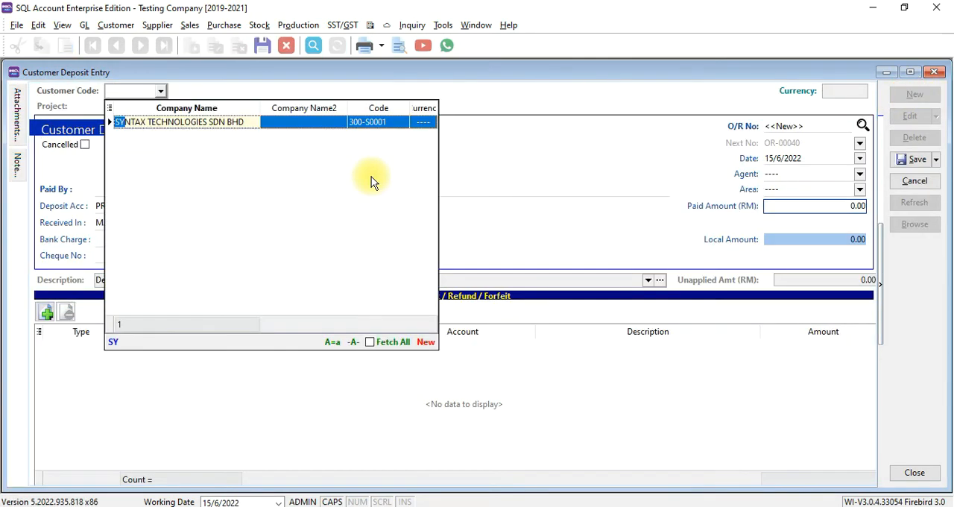
pyautogui.click(182, 122)
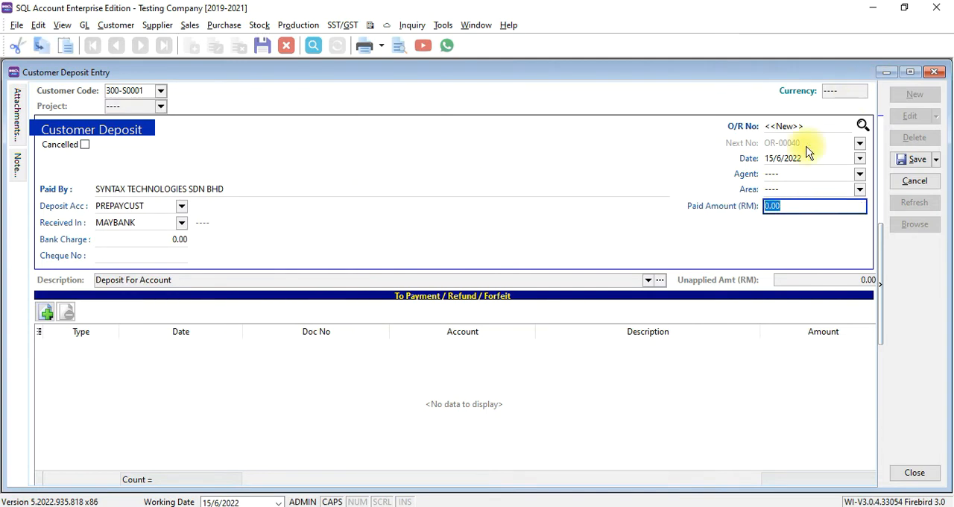
pyautogui.write('4000')
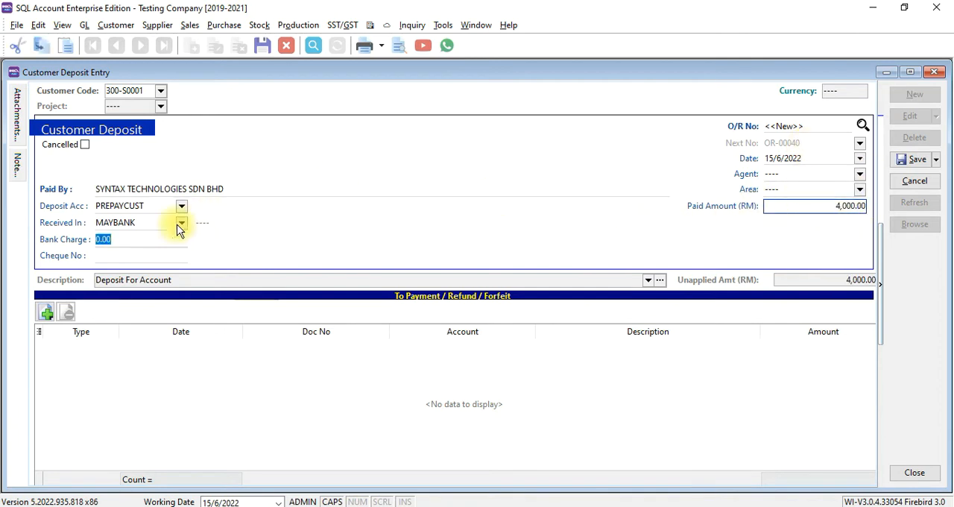
pyautogui.write('ST002')
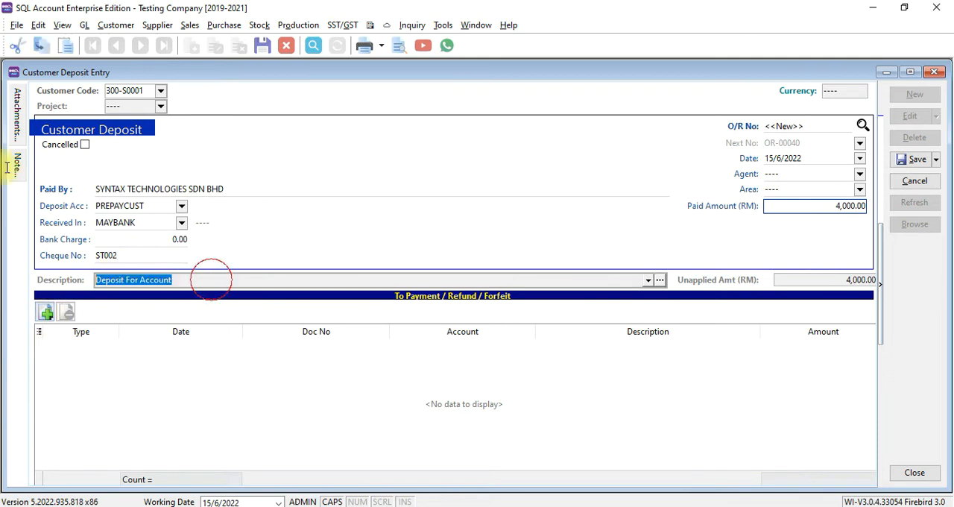
pyautogui.write('DESPOSIT')
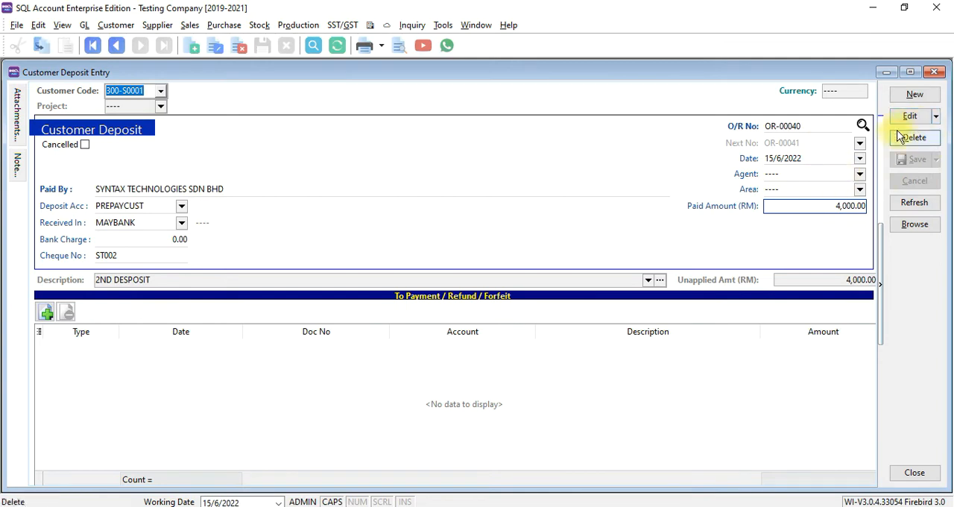
# Step: Review the deposit's double entry debiting bank and crediting PREPAYCUST 4,000, then close it
pyautogui.rightClick(387, 127)
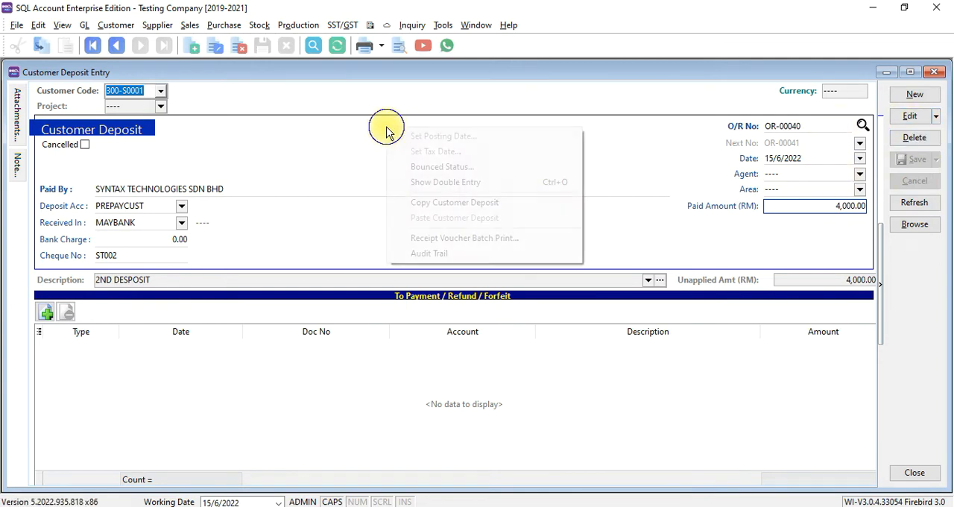
pyautogui.click(445, 182)
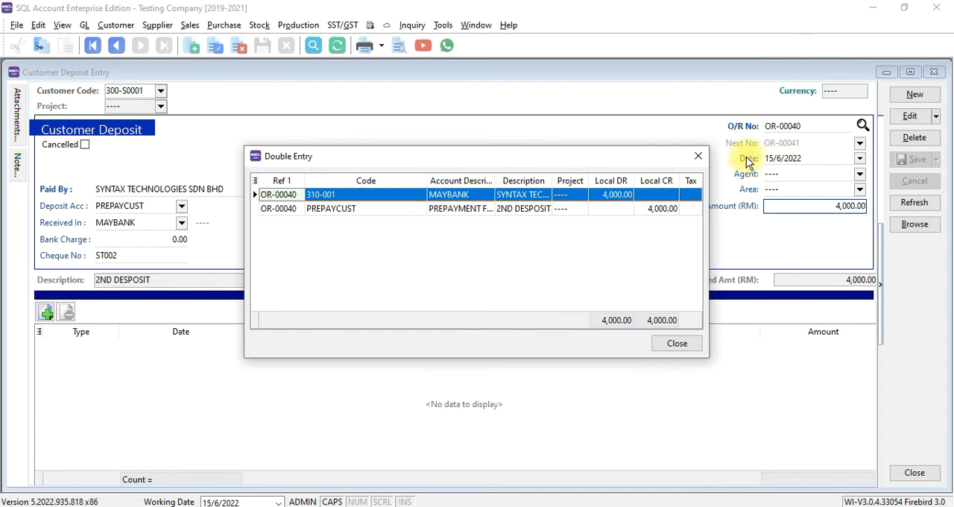
pyautogui.click(698, 155)
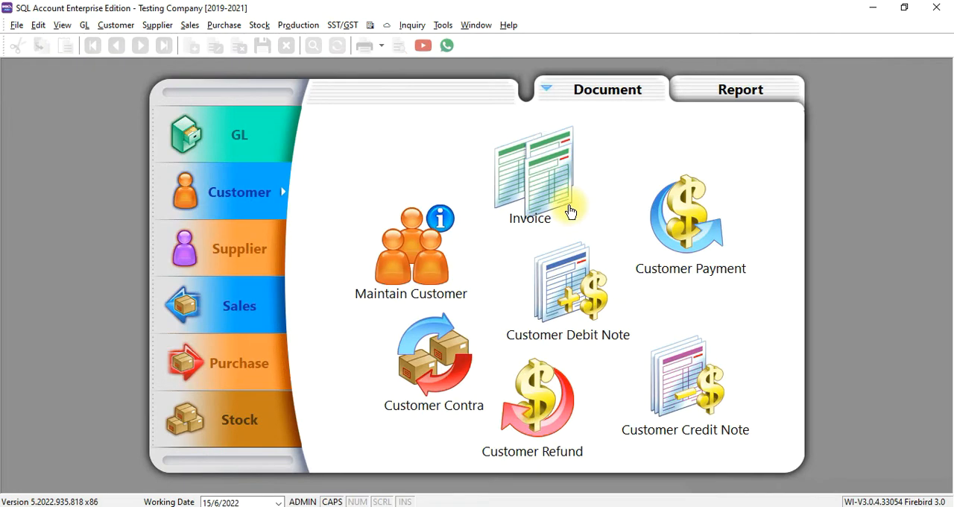
pyautogui.moveTo(688, 216)
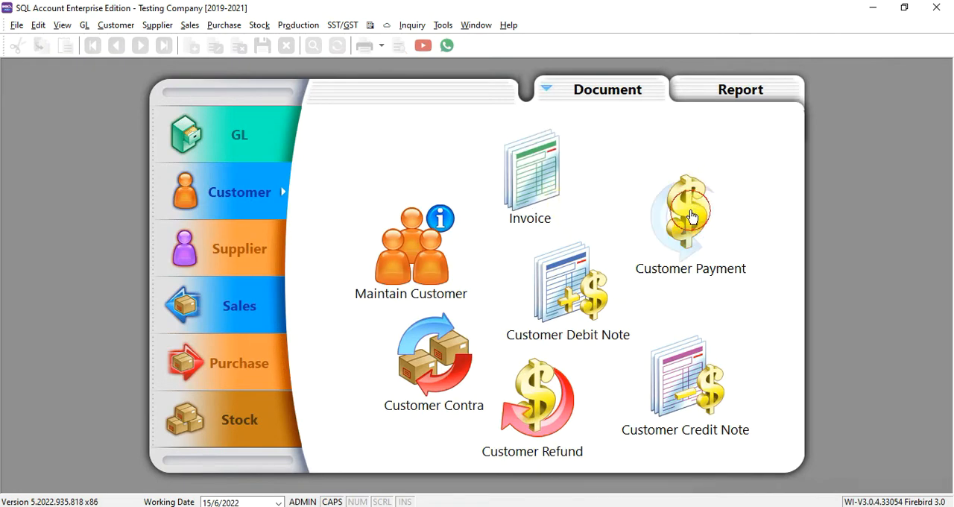
# Step: Save a 2,000 payment from deposit OR-00040 knocking IV-00073 down to 6,000 outstanding
pyautogui.click(680, 217)
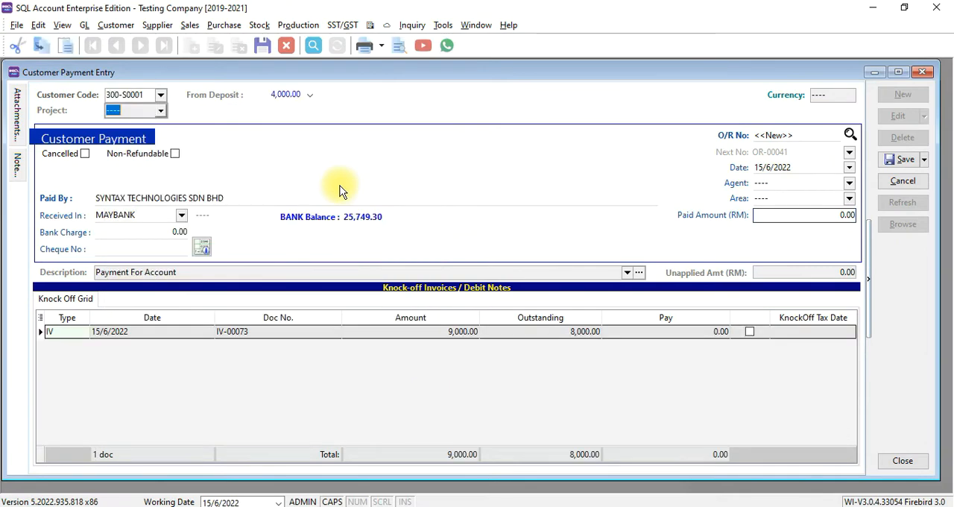
pyautogui.click(804, 214)
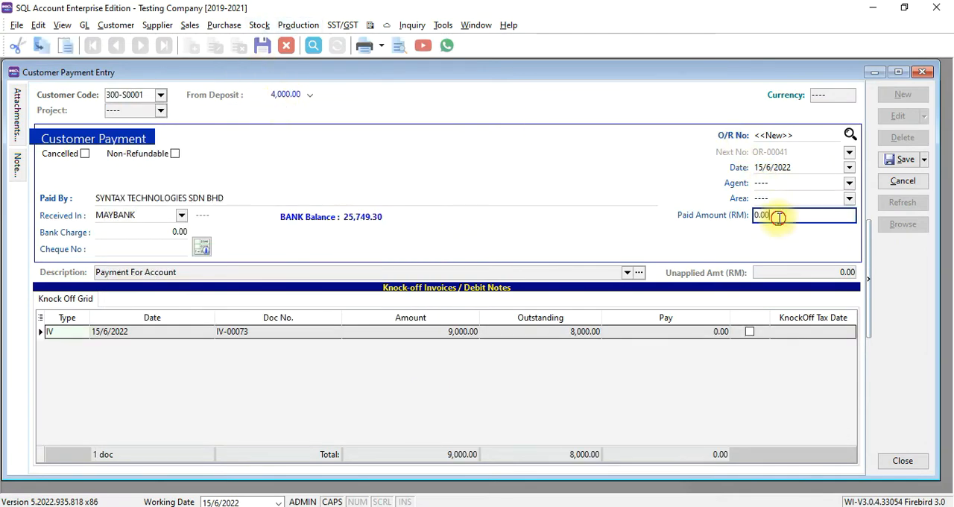
pyautogui.moveTo(199, 101)
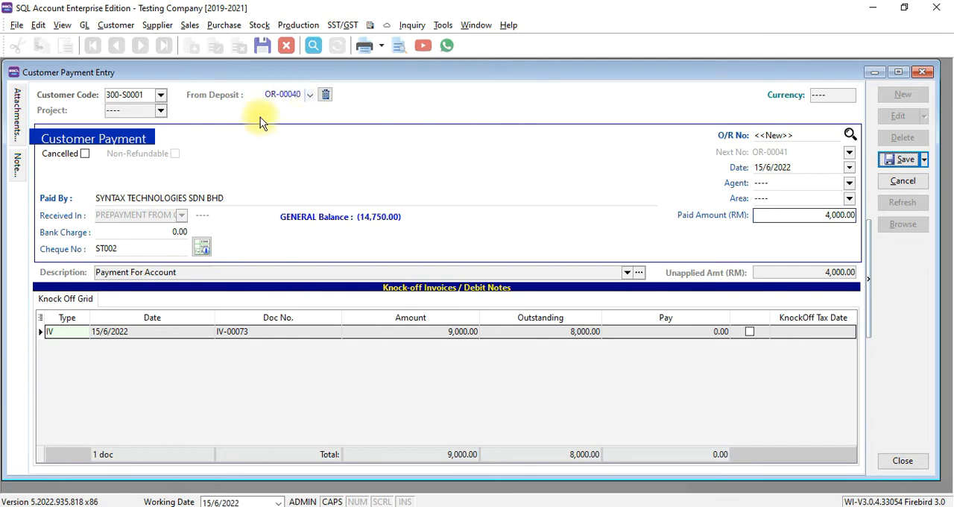
pyautogui.click(803, 214)
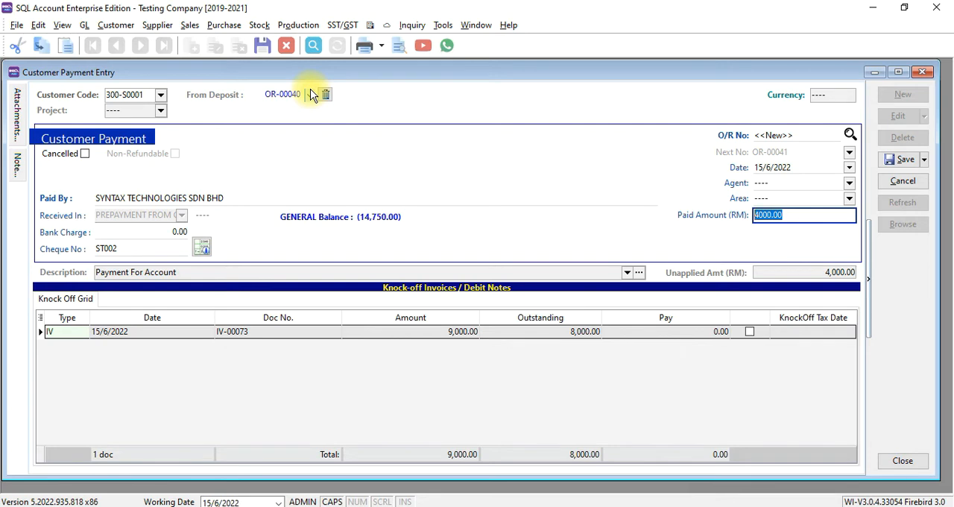
pyautogui.write('2000')
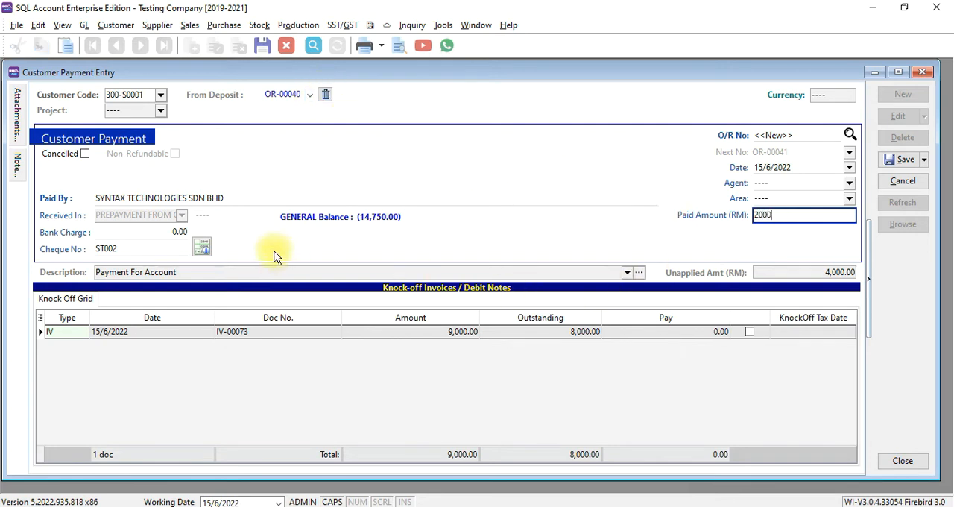
pyautogui.click(748, 331)
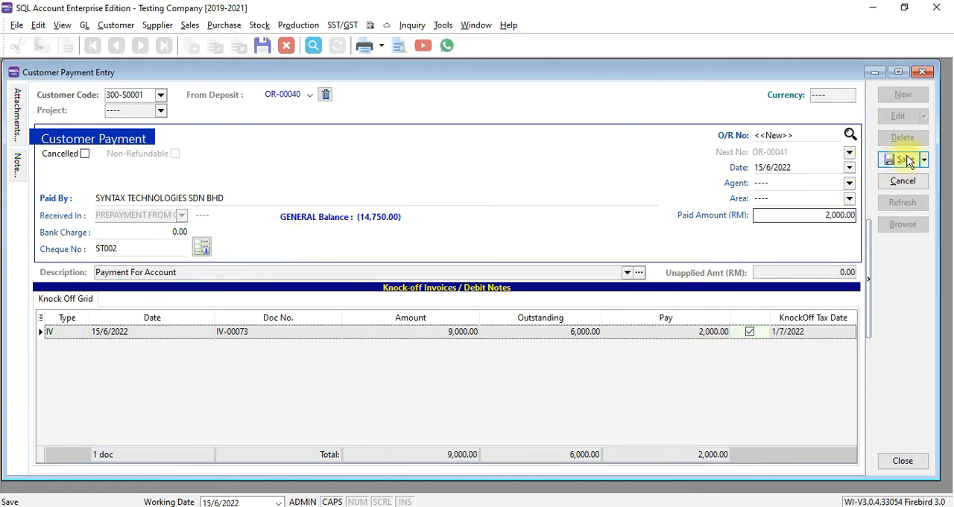
pyautogui.click(897, 158)
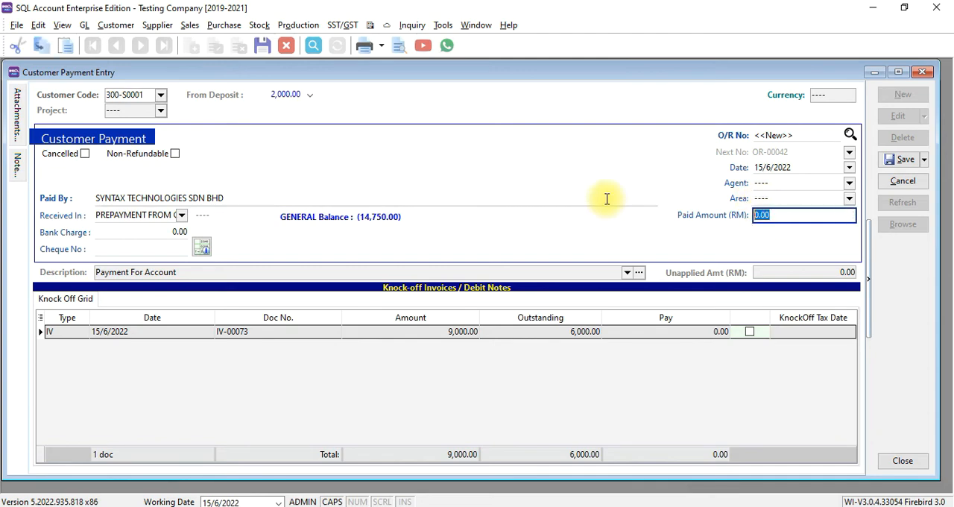
# Step: Take another 2,000 from deposit OR-00040 against IV-00073, save as OR-00042 and close
pyautogui.click(309, 93)
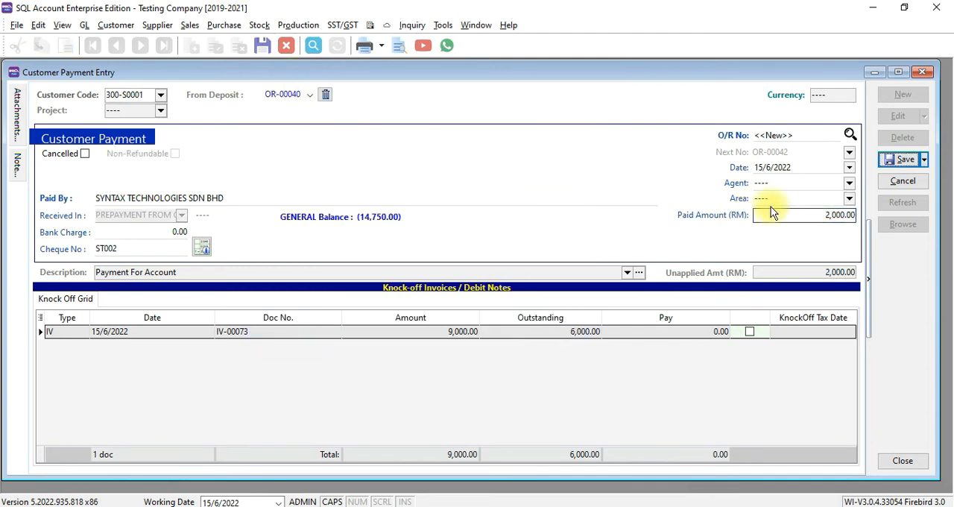
pyautogui.click(748, 331)
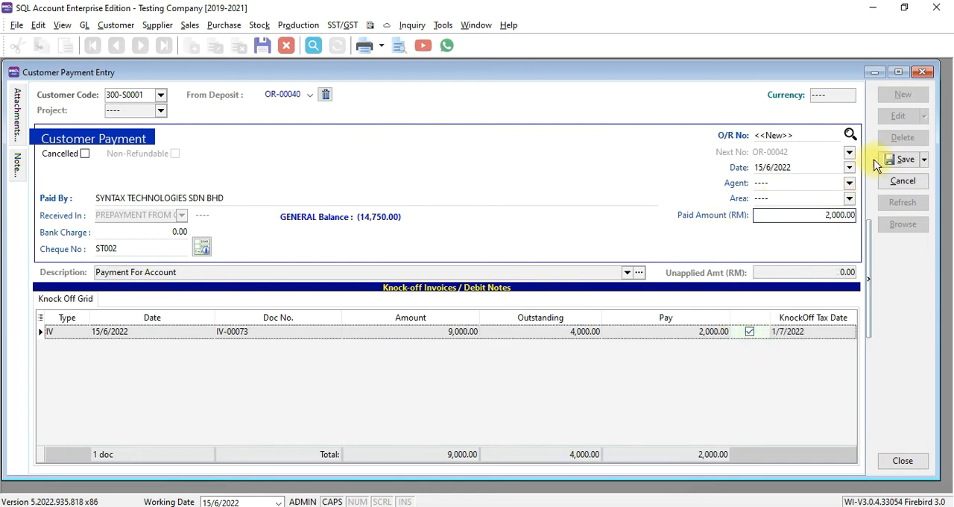
pyautogui.click(903, 158)
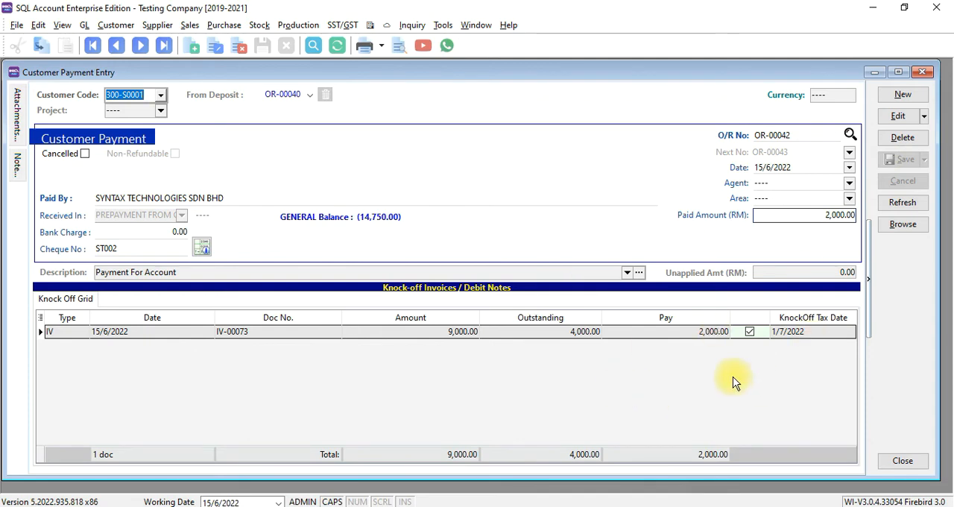
pyautogui.moveTo(543, 343)
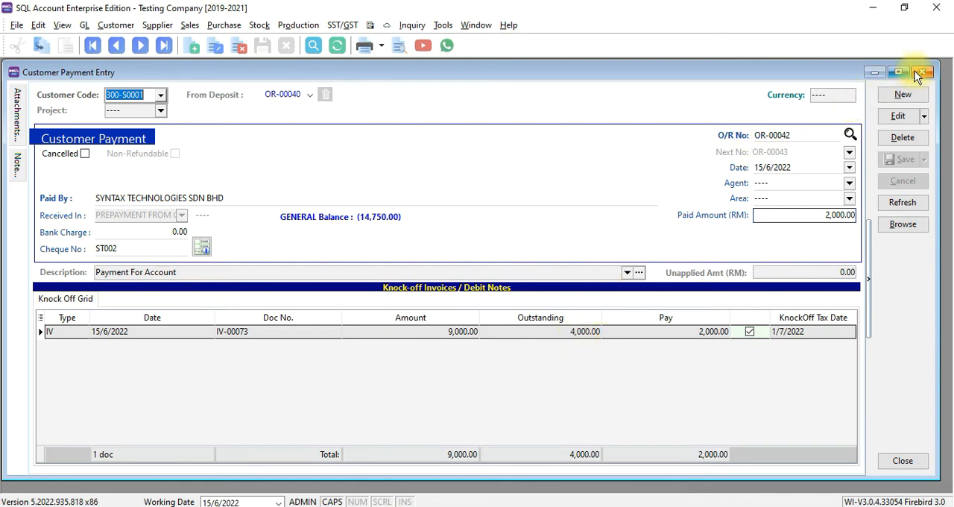
pyautogui.click(924, 72)
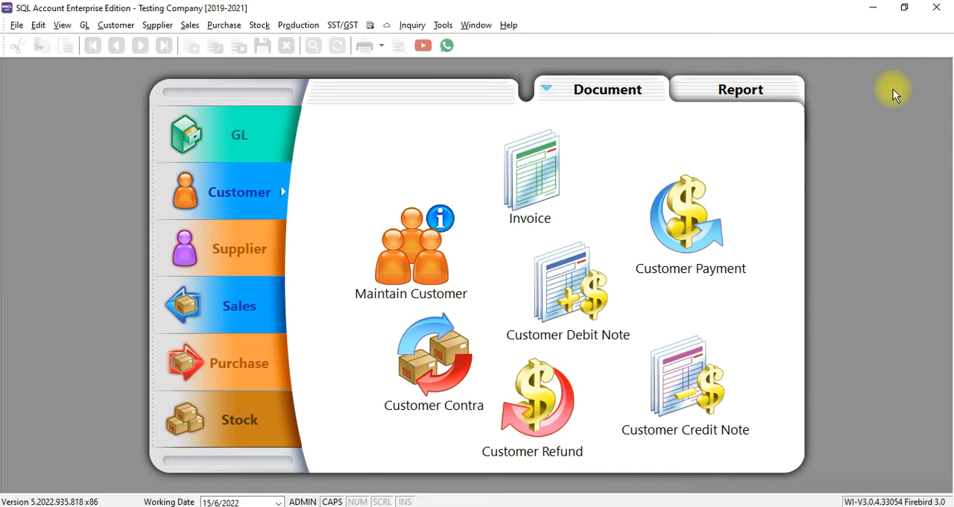
pyautogui.moveTo(189, 24)
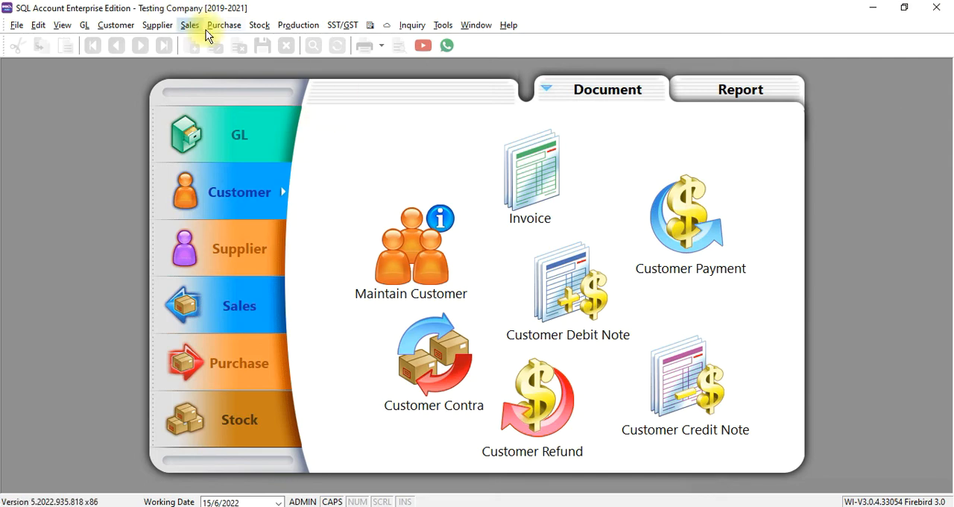
# Step: Find invoice IV-00073 by searching SY in Sales Invoice and bring up its print options
pyautogui.click(189, 24)
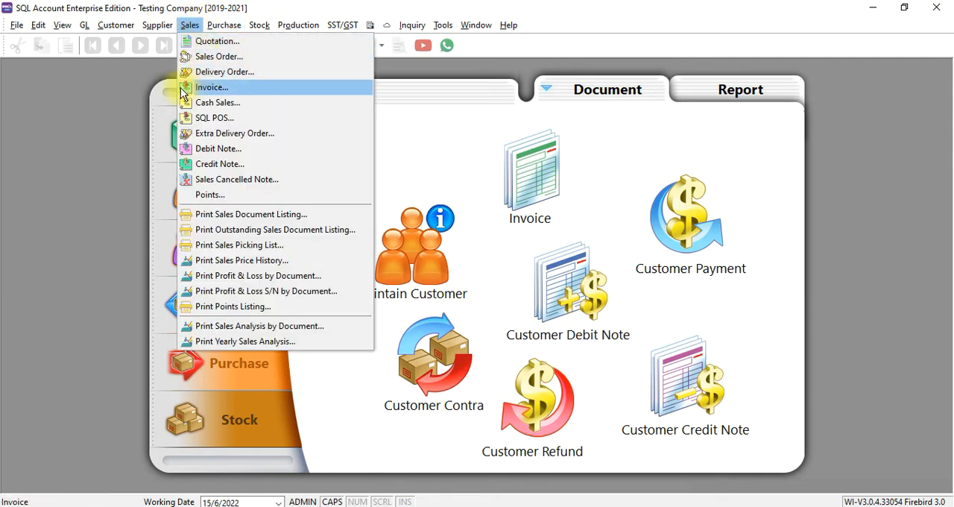
pyautogui.click(212, 86)
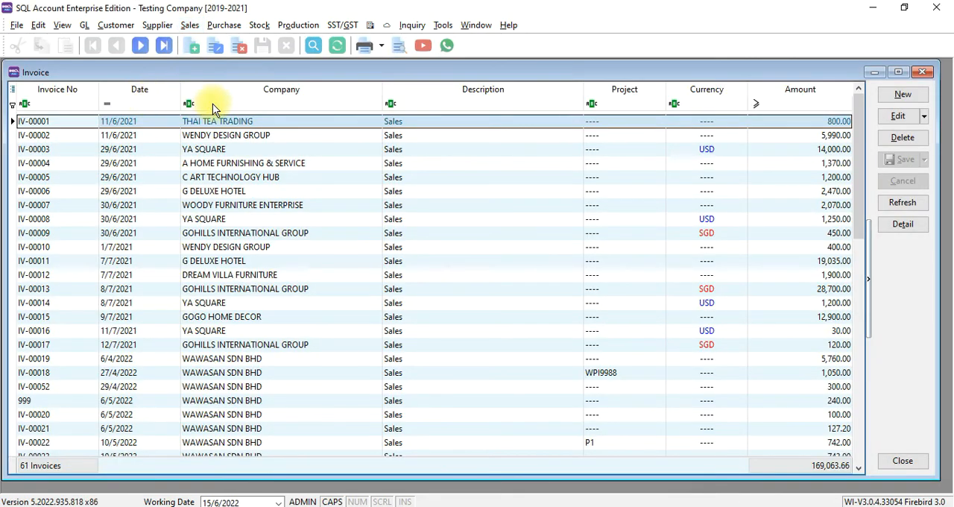
pyautogui.write('SY')
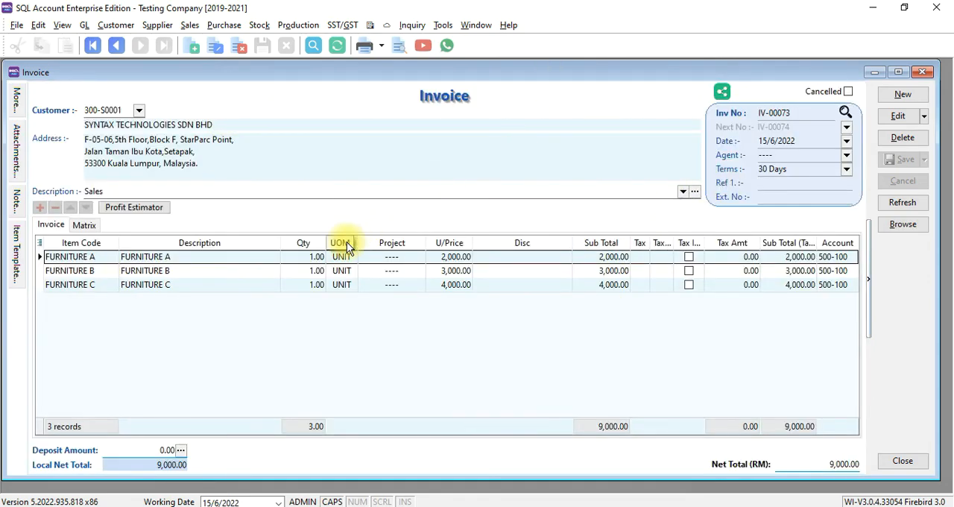
pyautogui.rightClick(346, 246)
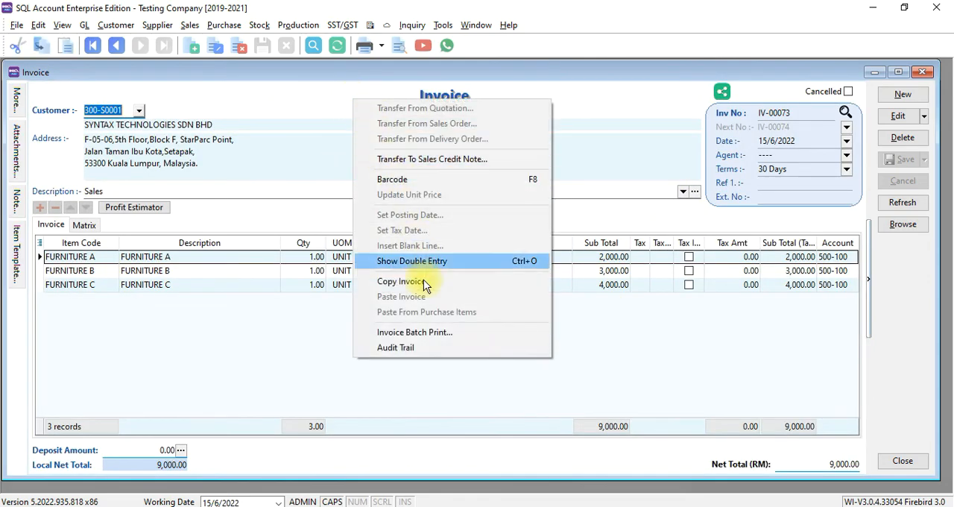
pyautogui.click(412, 261)
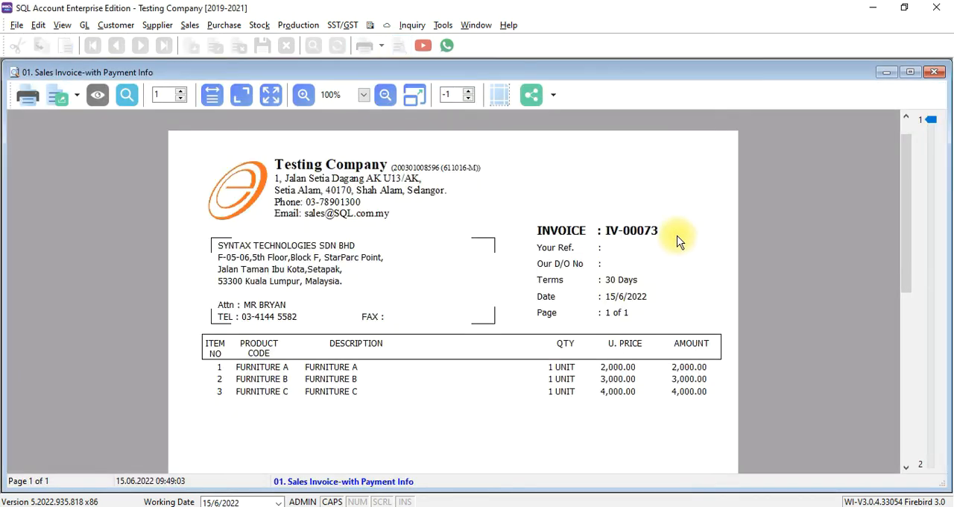
# Step: Scroll the Sales Invoice-with Payment Info preview showing 5,000 paid and 4,000 net
pyautogui.scroll(-3)
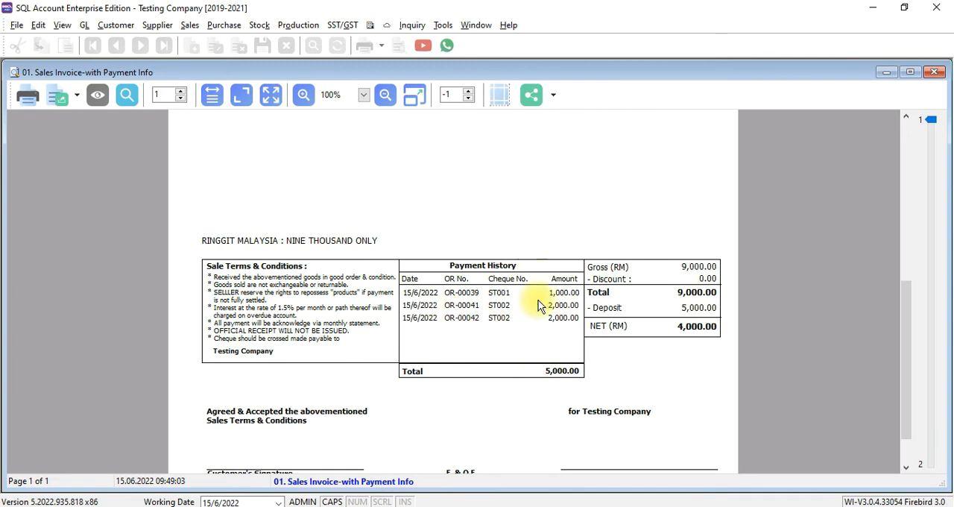
pyautogui.moveTo(480, 349)
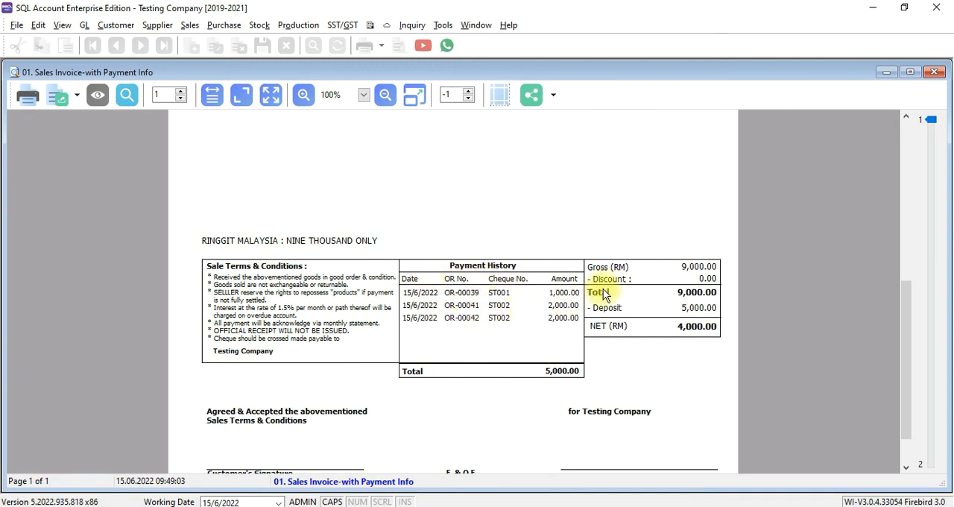
pyautogui.moveTo(614, 301)
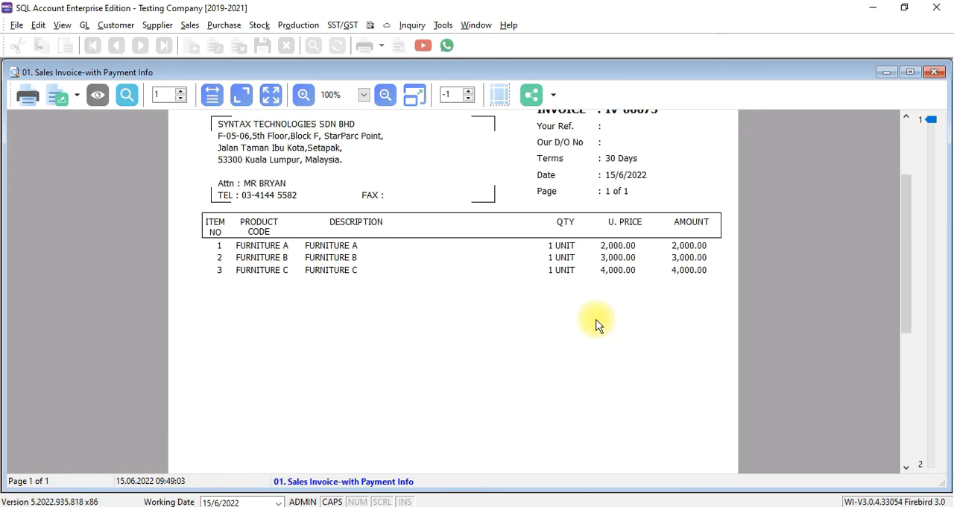
pyautogui.scroll(-3)
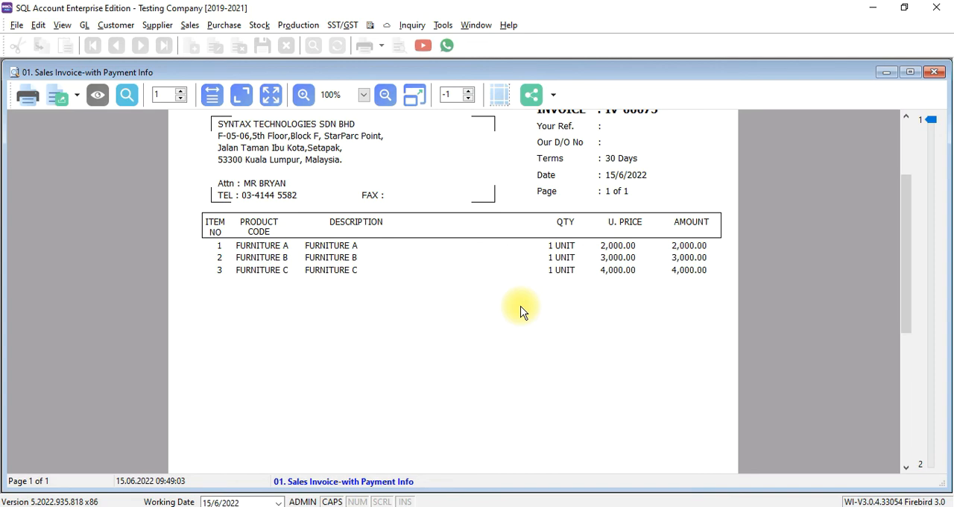
pyautogui.moveTo(653, 238)
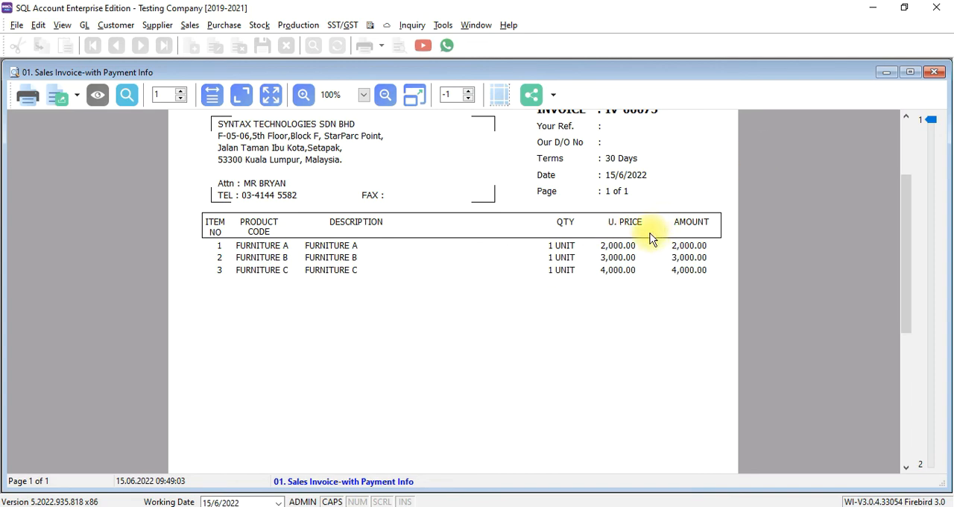